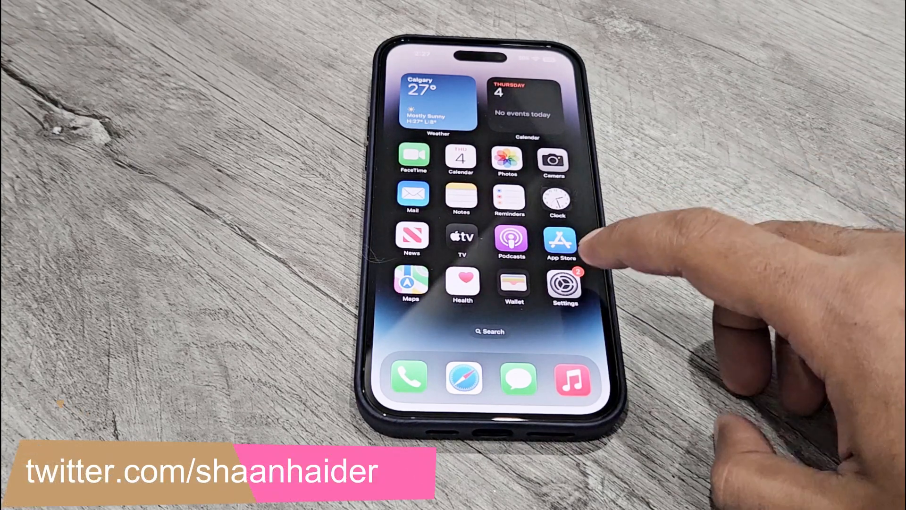
Launch the Settings app from the iPhone home screen.
left_click(564, 286)
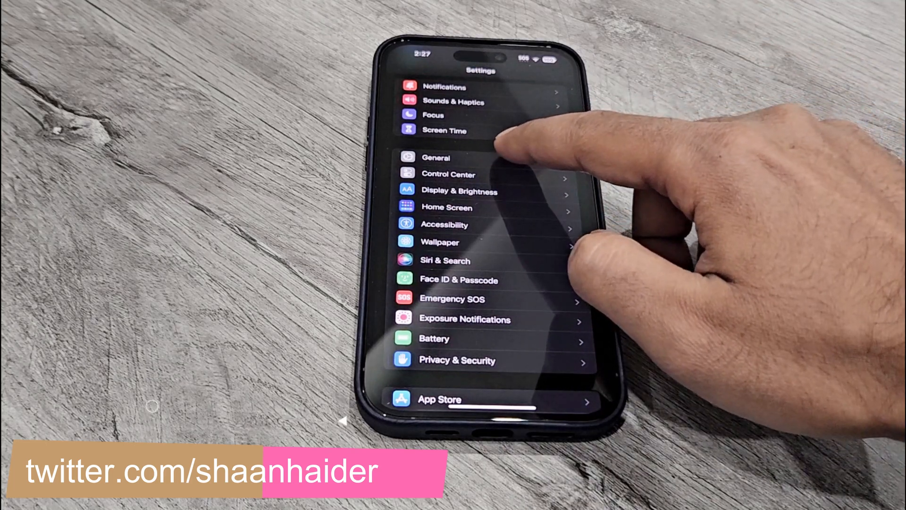
left_click(435, 157)
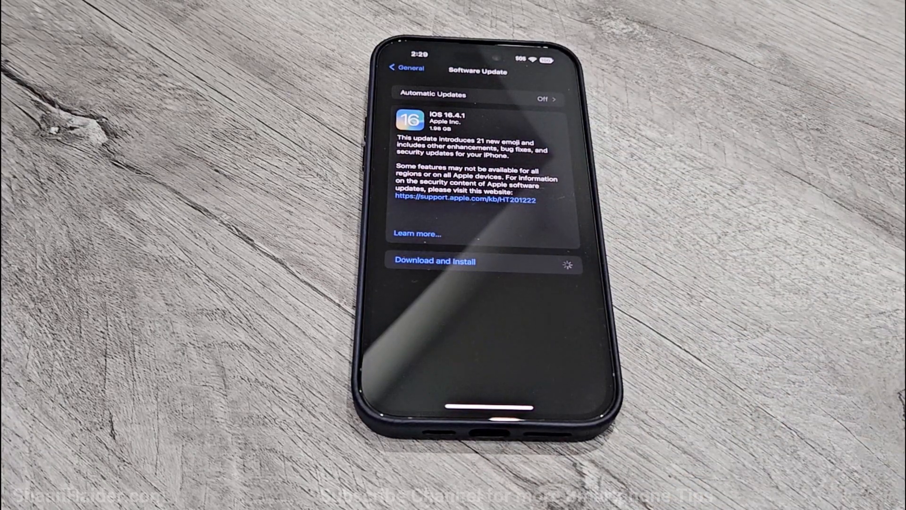
Begin the iOS 16.4.1 download and install, bringing up the Terms and Conditions.
left_click(437, 260)
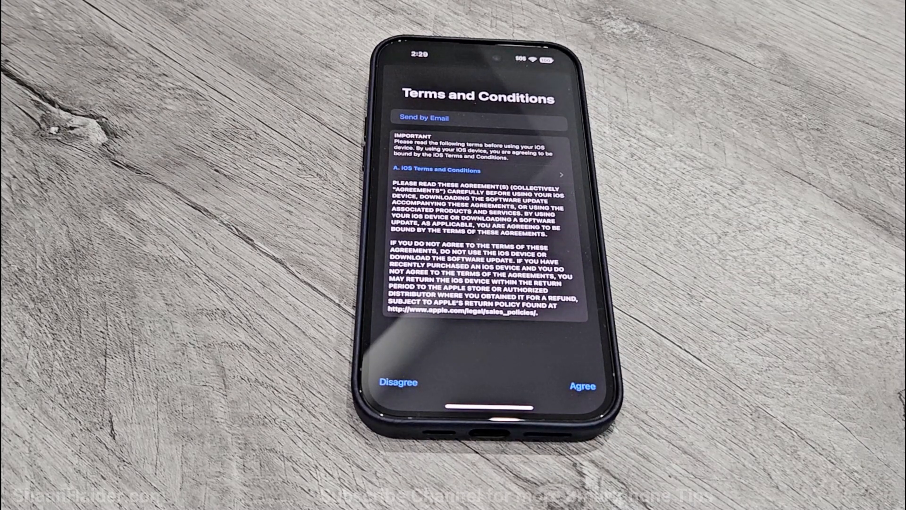